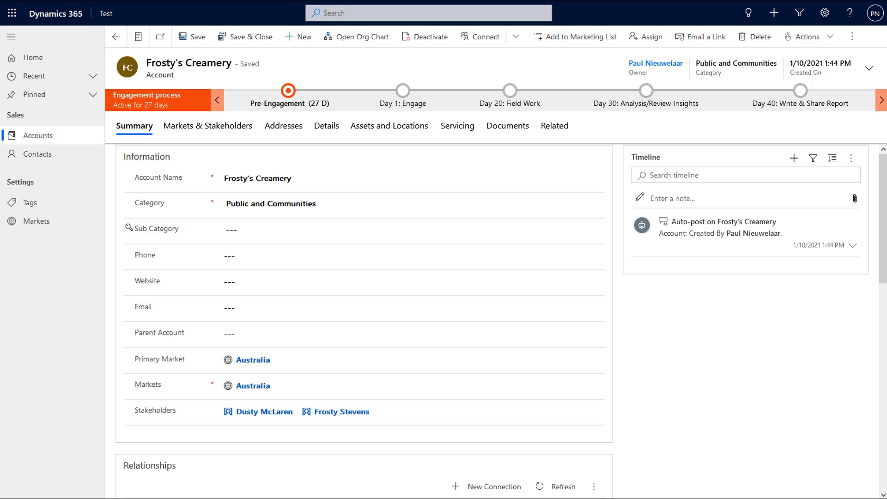
{"action": "mouse_move", "coordinate": [805, 378]}
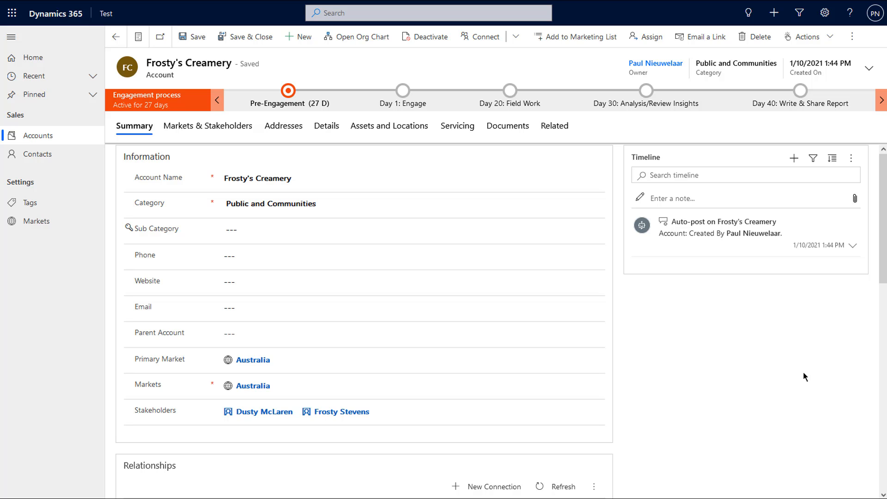
{"action": "mouse_move", "coordinate": [502, 361]}
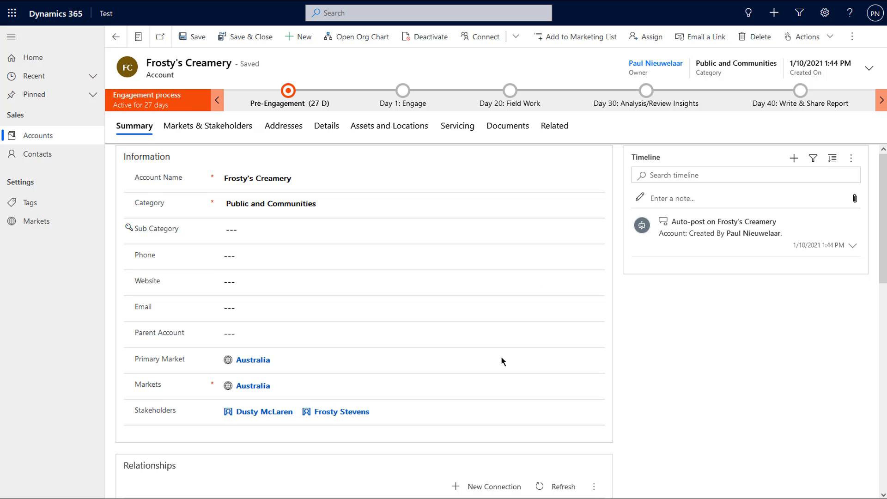
Show Frosty's Creamery's Markets & Stakeholders lists with Australia, Dusty McLaren and Frosty Stevens
{"action": "left_click", "coordinate": [248, 386]}
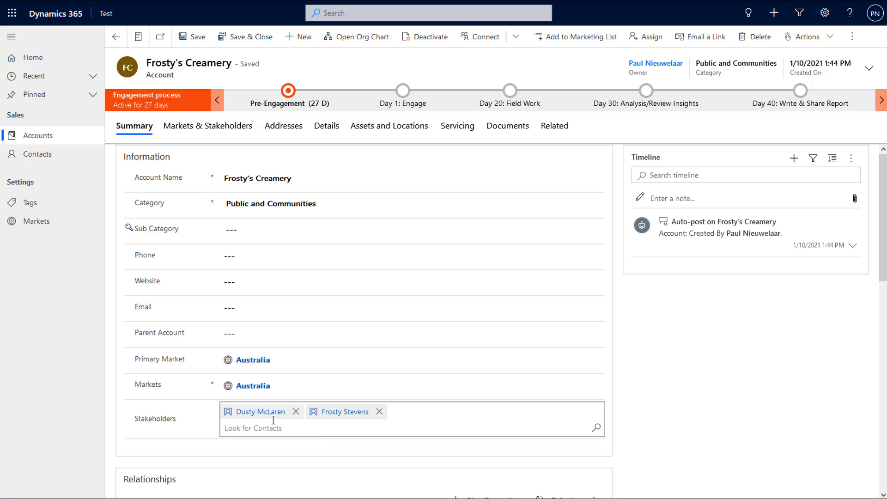
{"action": "left_click", "coordinate": [208, 126]}
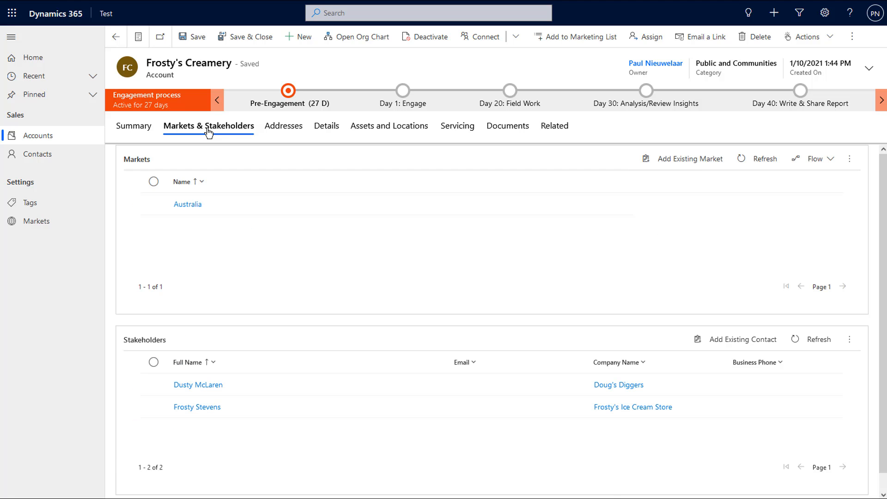
{"action": "mouse_move", "coordinate": [210, 225]}
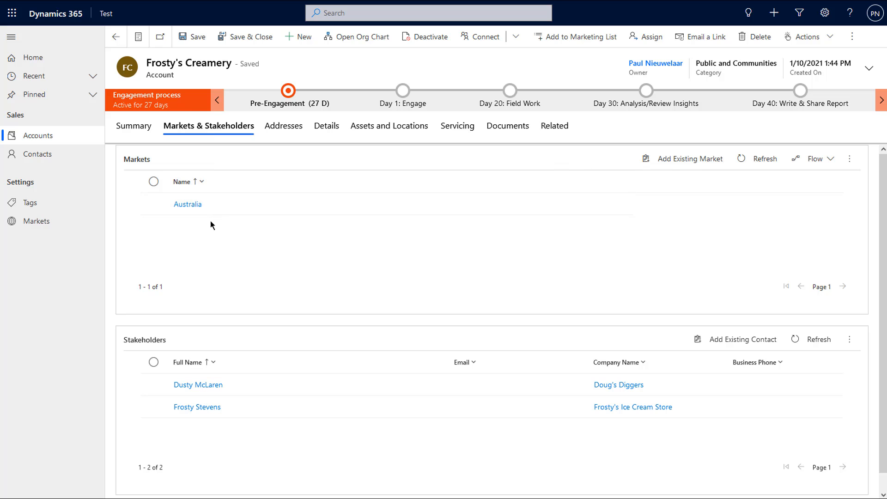
{"action": "mouse_move", "coordinate": [241, 385]}
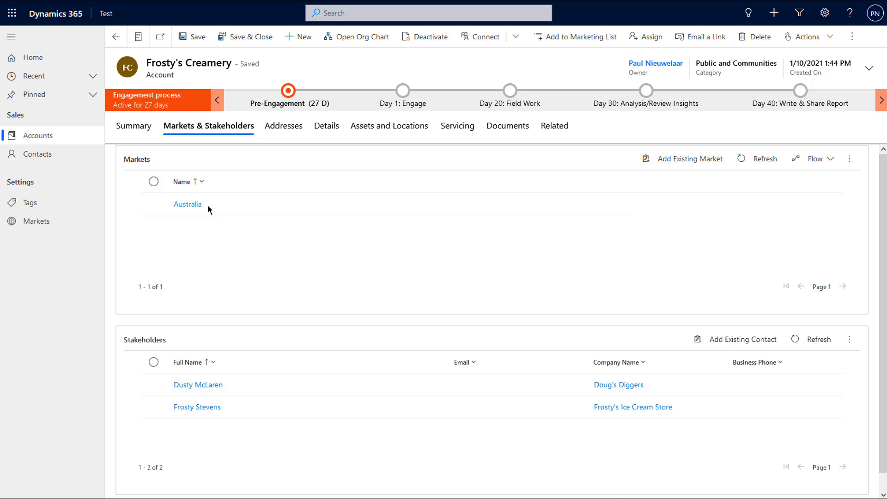
Return to the account summary and start editing the Primary Market field holding Australia
{"action": "left_click", "coordinate": [134, 125]}
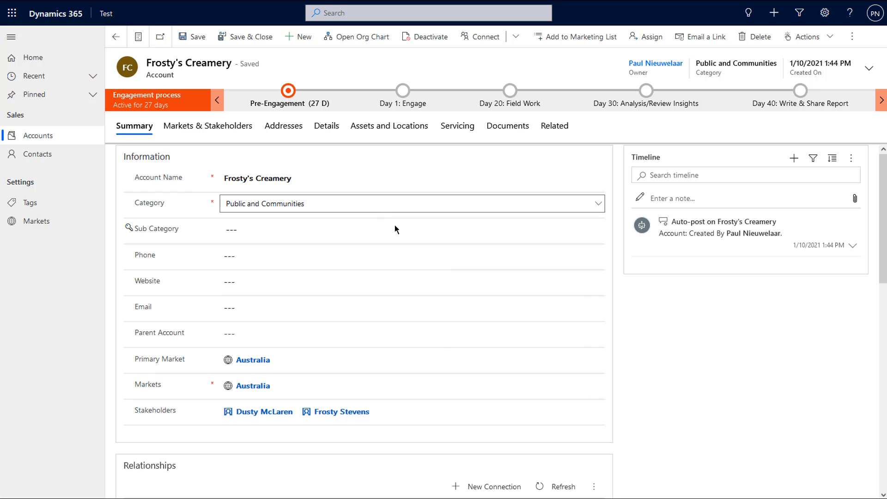
{"action": "scroll", "scroll_direction": "down", "scroll_amount": 3}
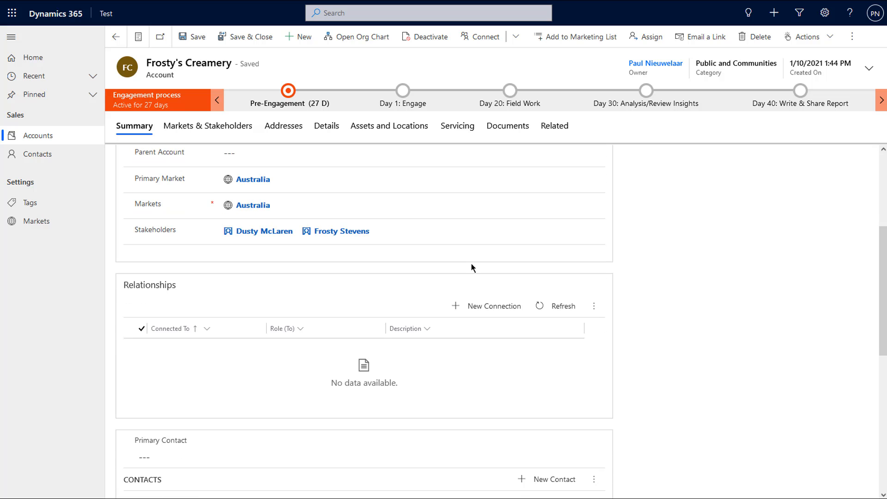
{"action": "left_click", "coordinate": [253, 179]}
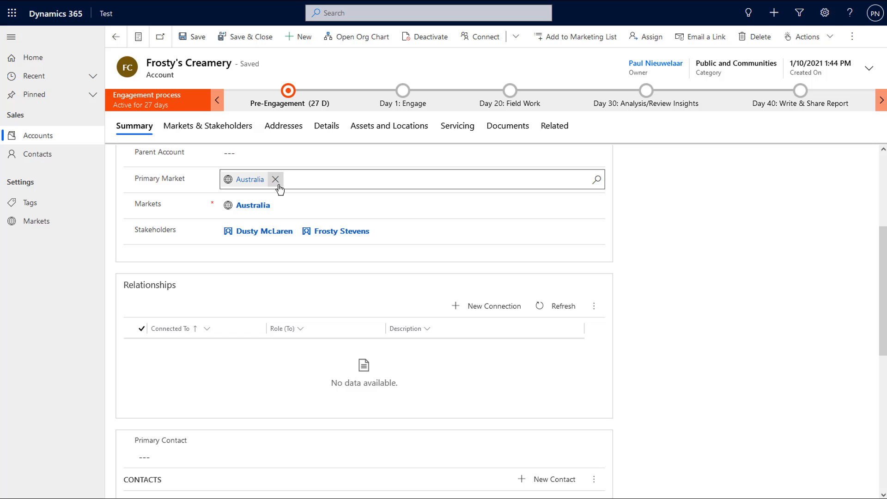
{"action": "mouse_move", "coordinate": [306, 188]}
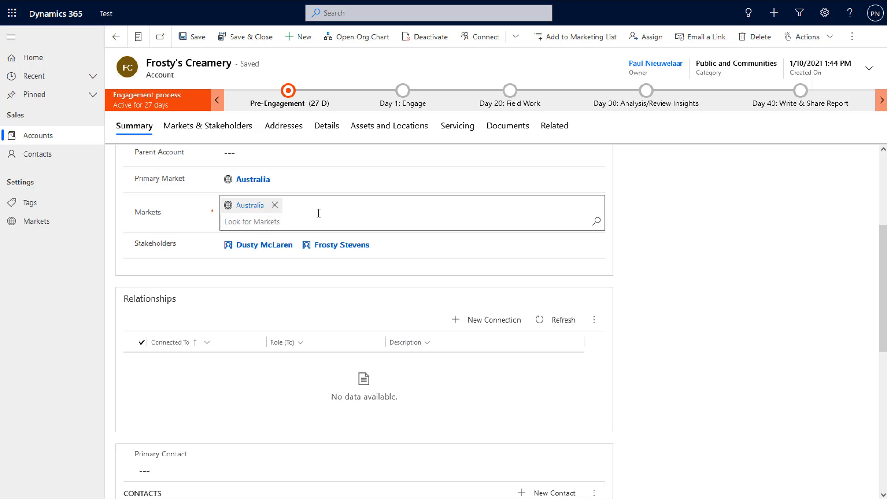
{"action": "mouse_move", "coordinate": [293, 220]}
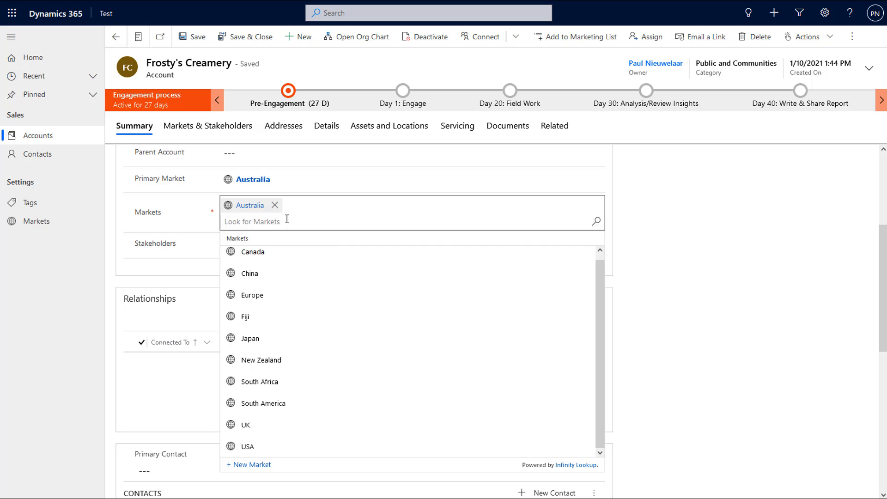
Add Canada to Frosty's Creamery's Markets alongside Australia and save the record
{"action": "type", "text": "ca"}
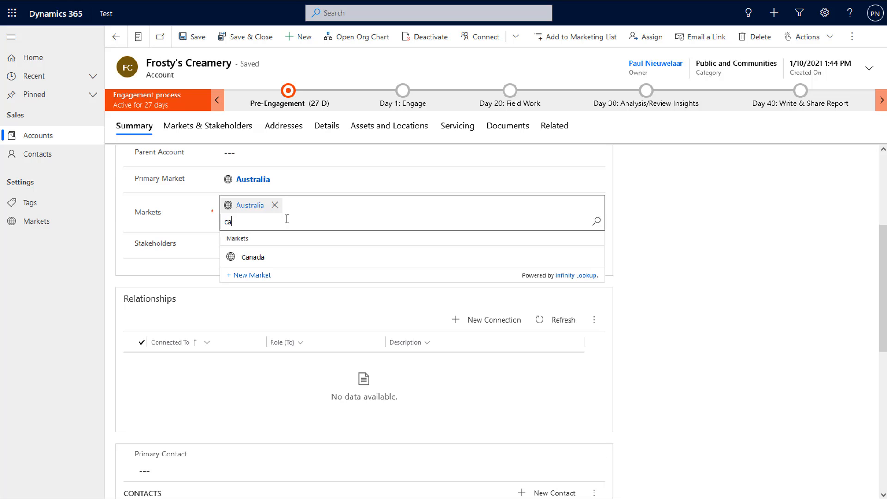
{"action": "mouse_move", "coordinate": [250, 266]}
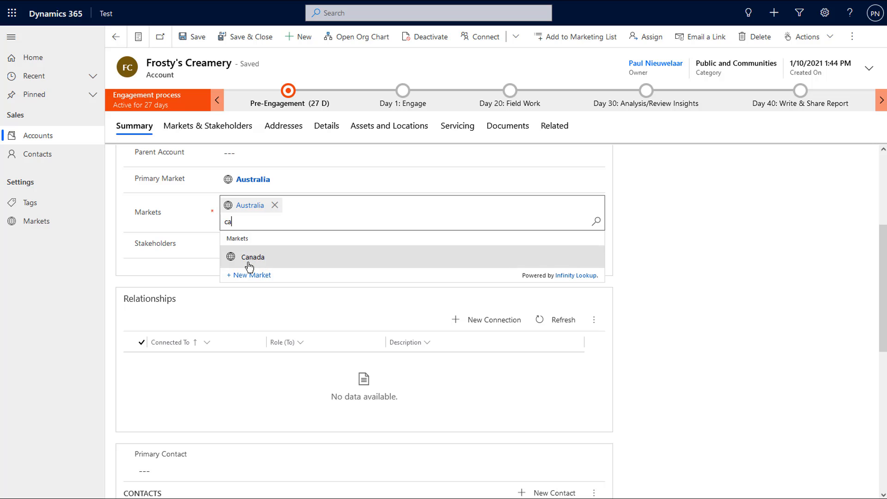
{"action": "left_click", "coordinate": [253, 256]}
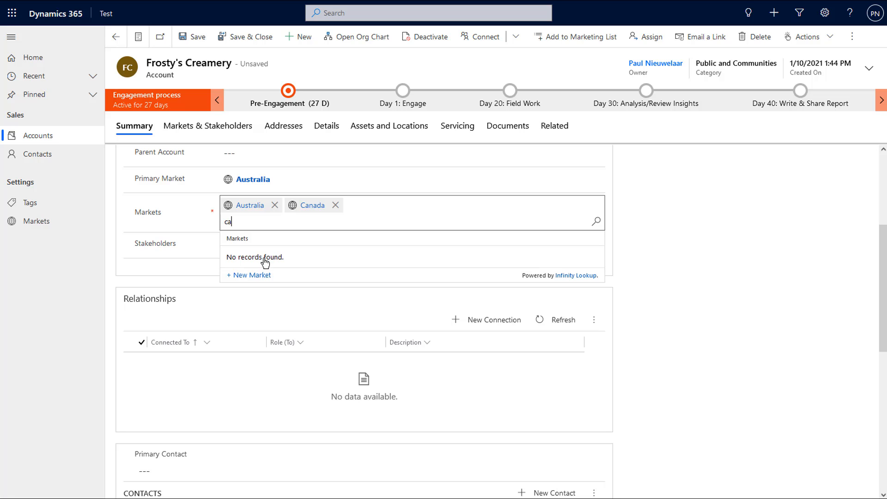
{"action": "mouse_move", "coordinate": [312, 205]}
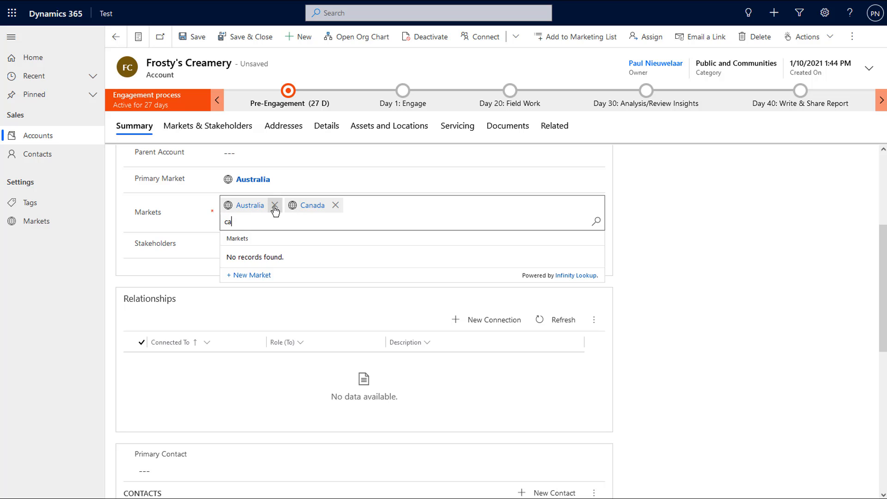
{"action": "mouse_move", "coordinate": [247, 205]}
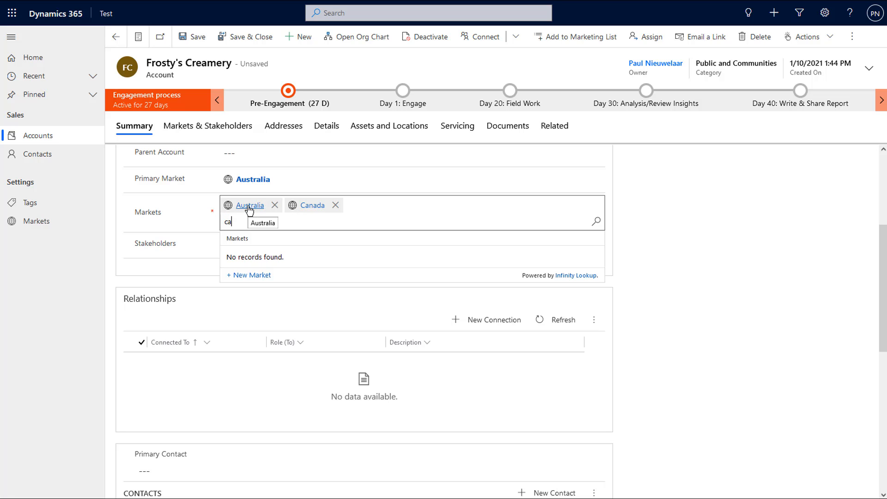
{"action": "left_click", "coordinate": [197, 36]}
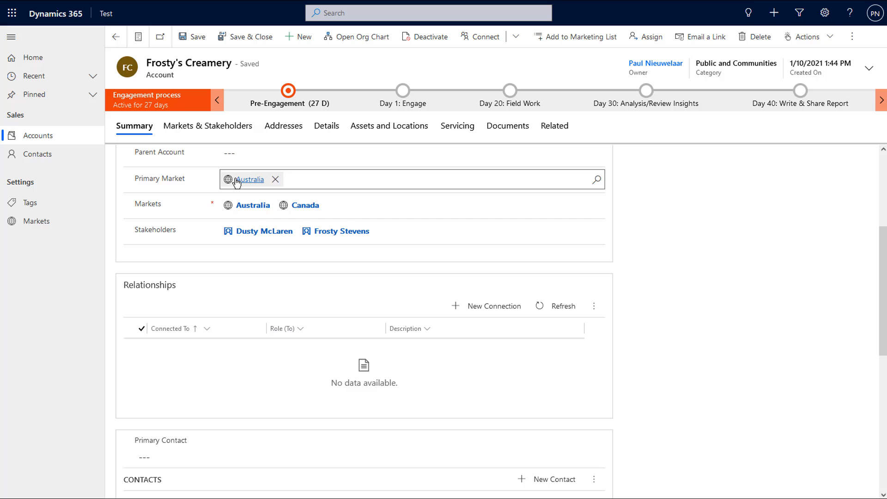
{"action": "left_click", "coordinate": [214, 167]}
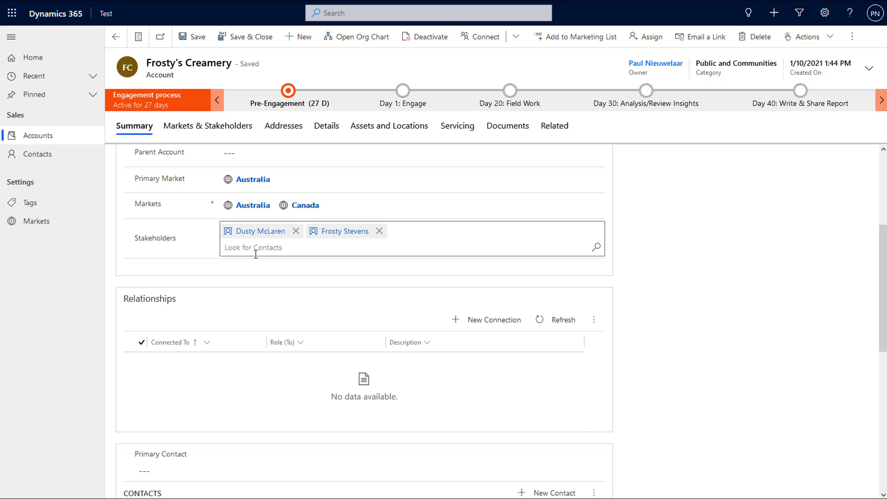
Search the Stakeholders lookup for 'Scoopy Joe' and start a new contact from that name
{"action": "left_click", "coordinate": [269, 261]}
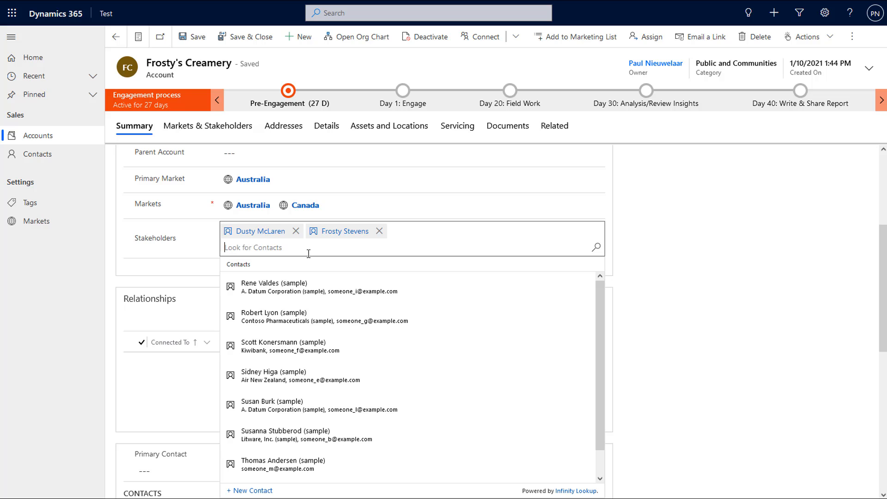
{"action": "type", "text": "Scoopy Joe"}
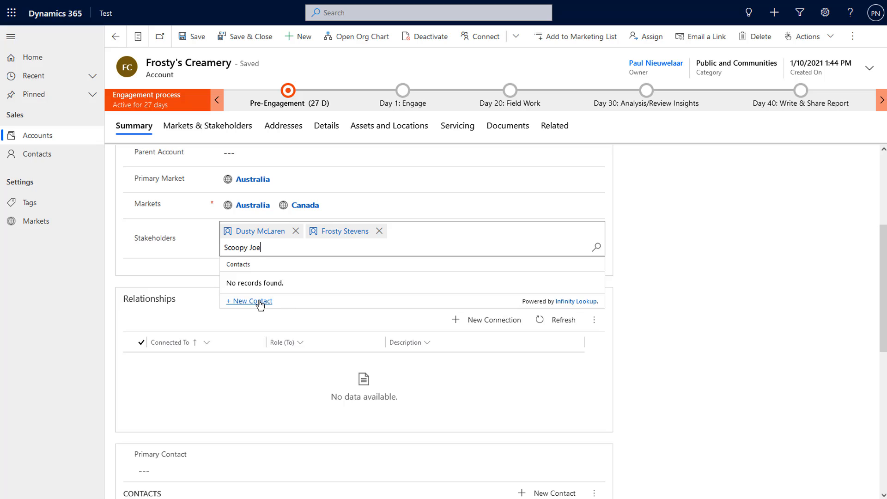
{"action": "left_click", "coordinate": [248, 300]}
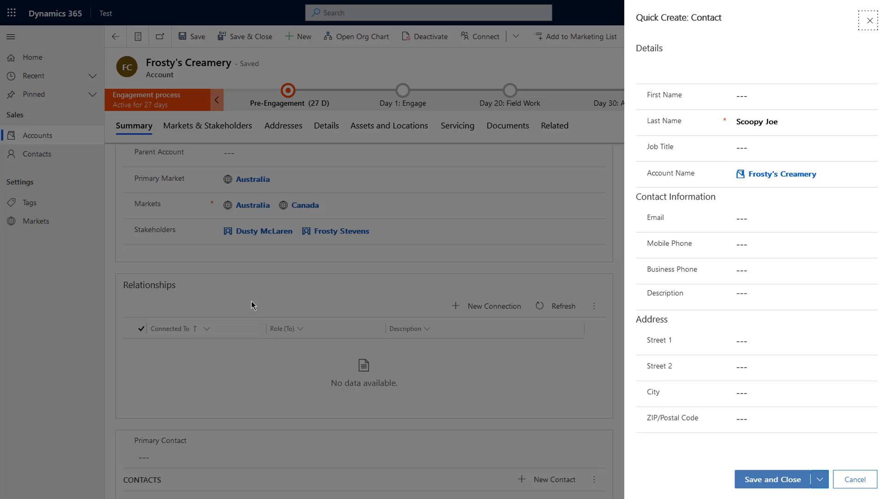
Split Scoopy Joe into first and last name and save the contact as a stakeholder
{"action": "left_click", "coordinate": [804, 147]}
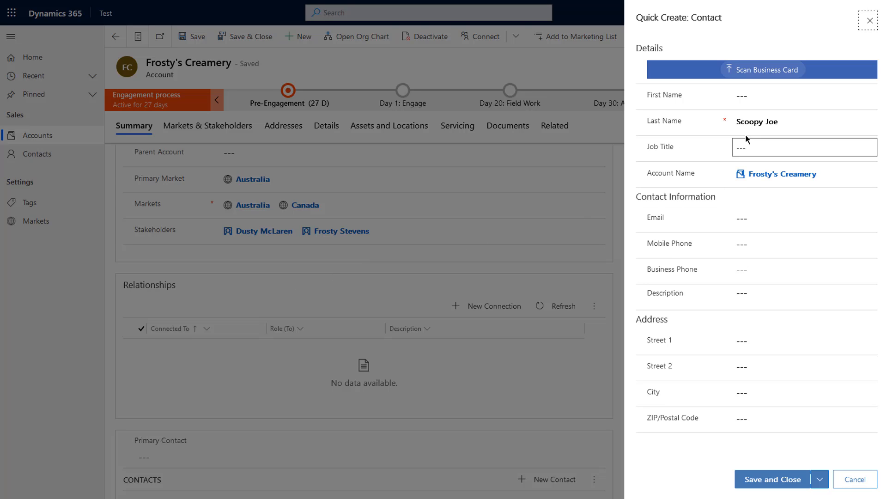
{"action": "left_click", "coordinate": [784, 174]}
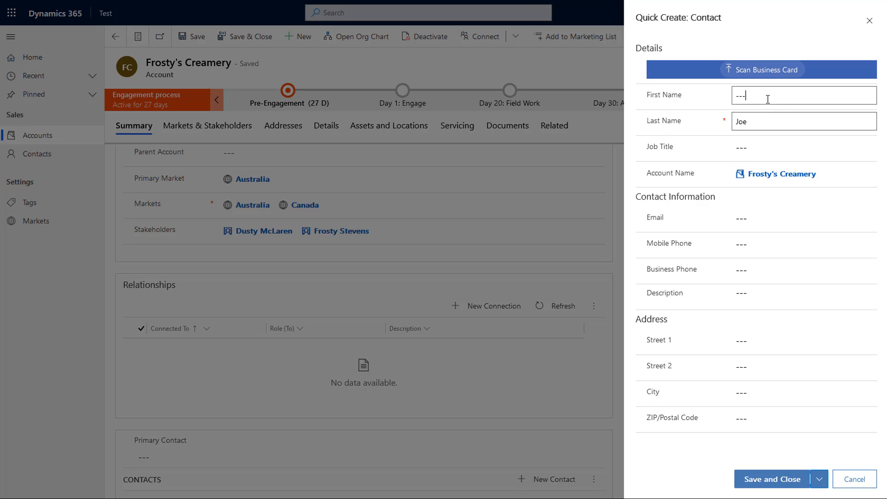
{"action": "left_click", "coordinate": [772, 480]}
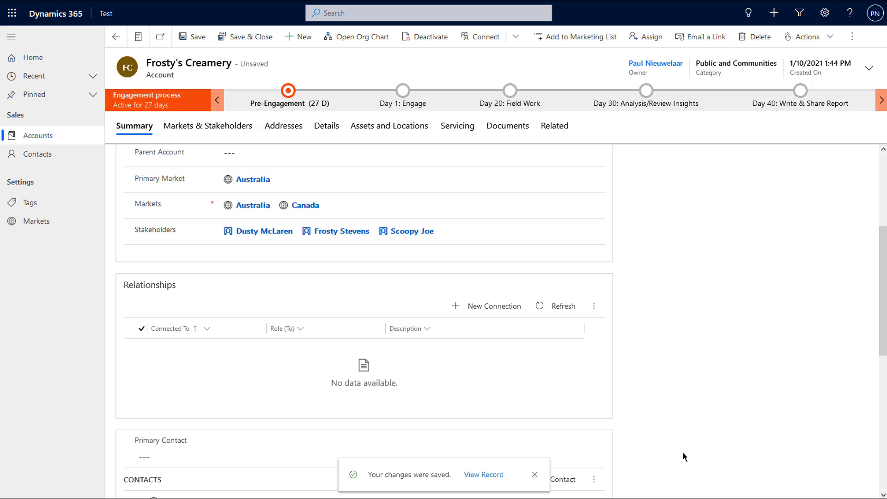
Browse the Stakeholders contact list, finish, then reopen it to choose another stakeholder
{"action": "left_click", "coordinate": [396, 231]}
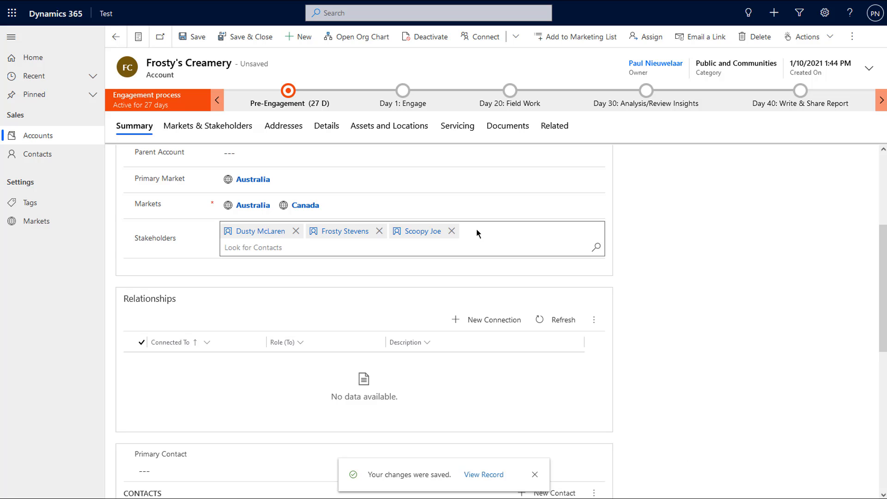
{"action": "left_click", "coordinate": [534, 474]}
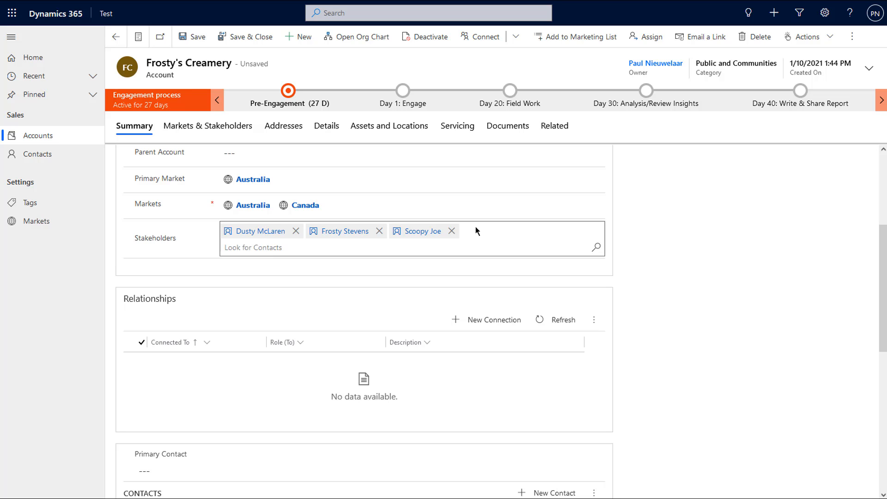
{"action": "left_click", "coordinate": [204, 257]}
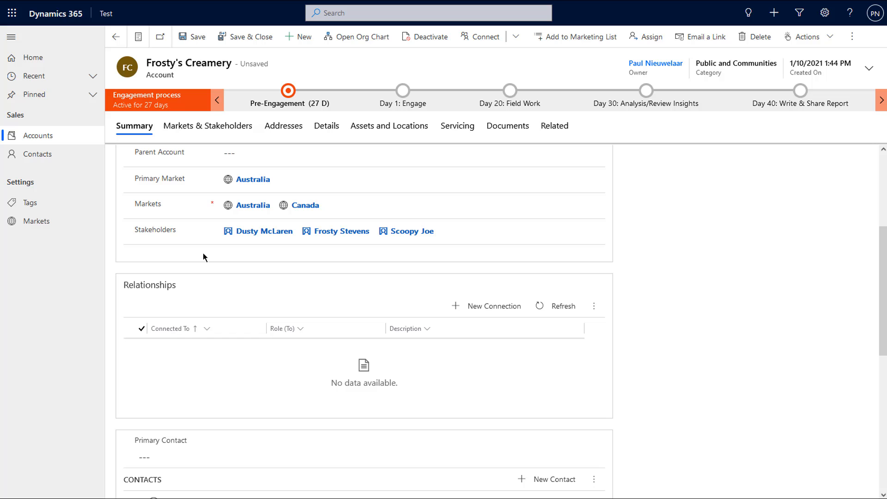
{"action": "left_click", "coordinate": [351, 231]}
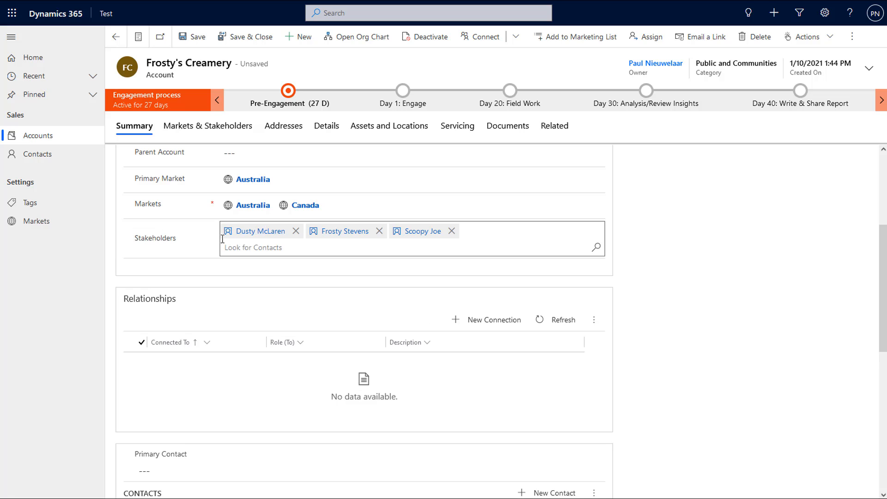
{"action": "mouse_move", "coordinate": [267, 241]}
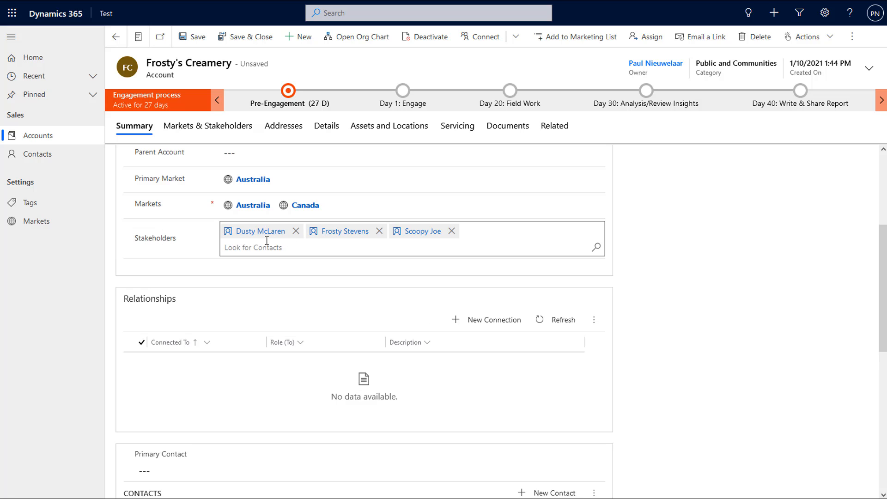
{"action": "left_click", "coordinate": [253, 248]}
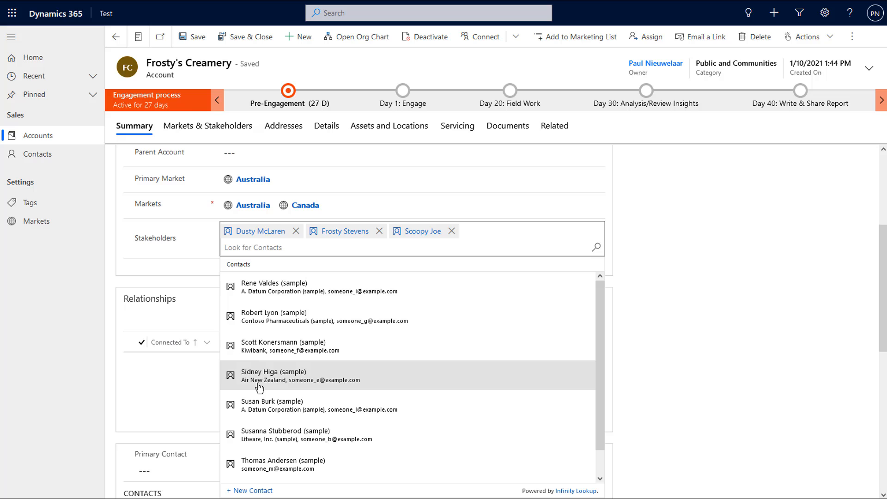
{"action": "mouse_move", "coordinate": [272, 469]}
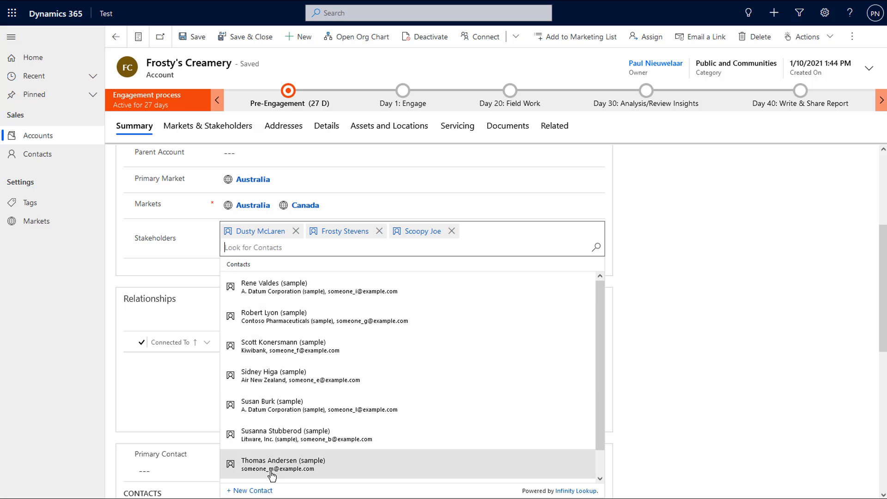
{"action": "mouse_move", "coordinate": [273, 462]}
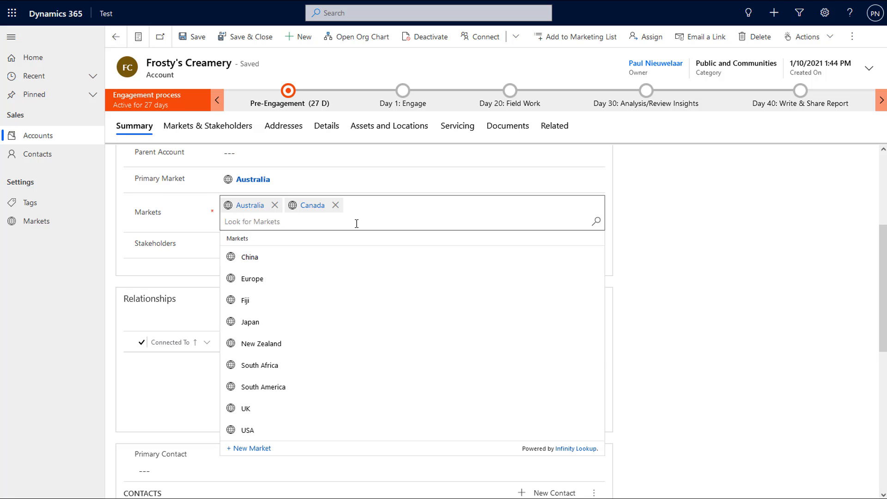
Replace Canada with China in Frosty's Creamery's markets and save
{"action": "left_click", "coordinate": [248, 256]}
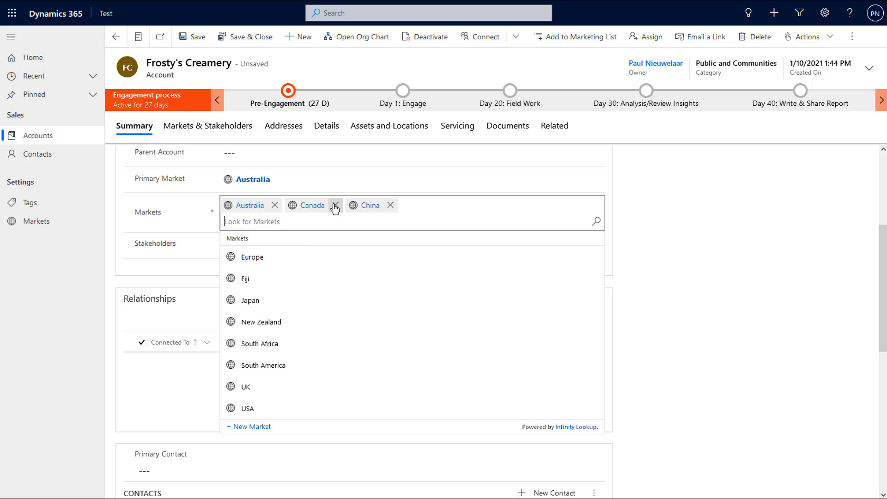
{"action": "left_click", "coordinate": [334, 205]}
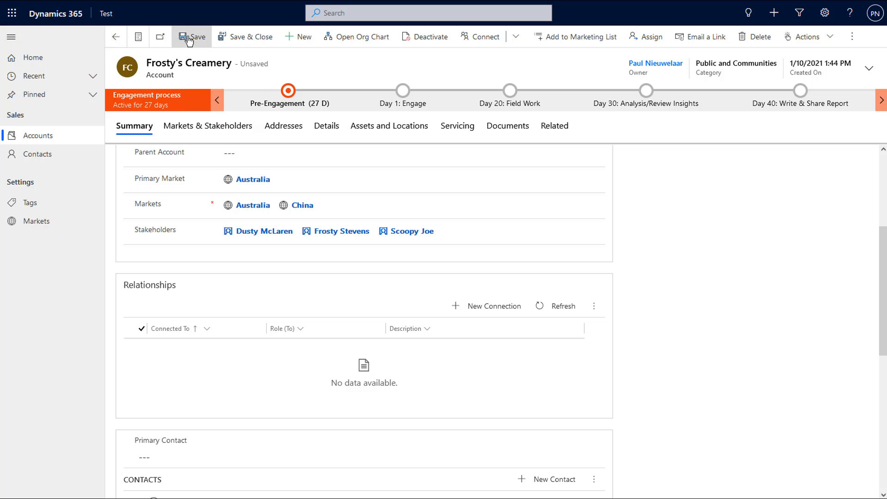
{"action": "left_click", "coordinate": [192, 36]}
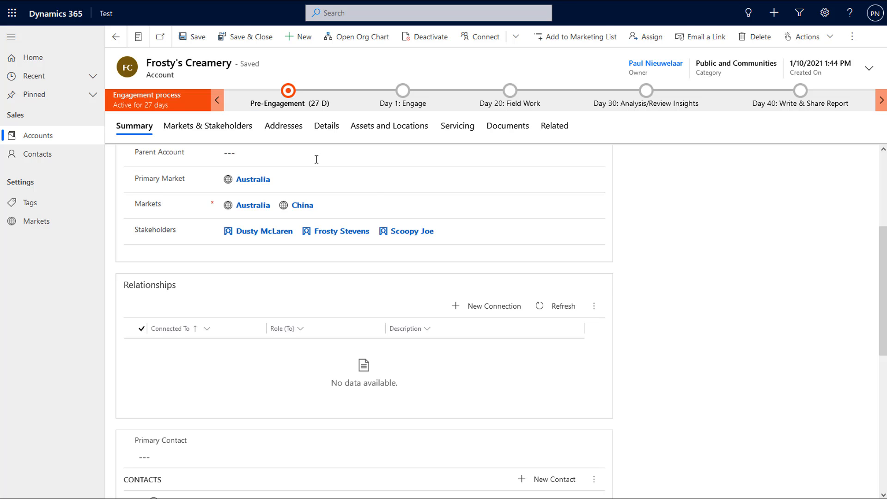
{"action": "mouse_move", "coordinate": [220, 136]}
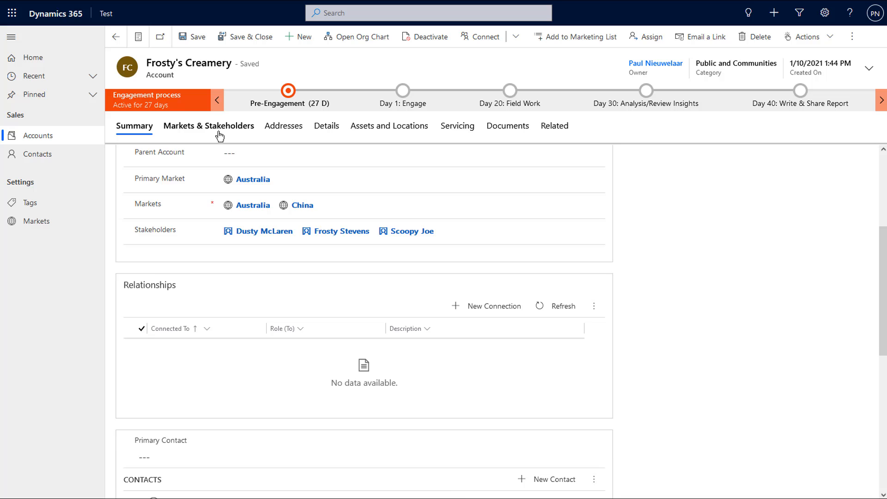
Review the related markets and stakeholders, then start a blank new account
{"action": "left_click", "coordinate": [208, 126]}
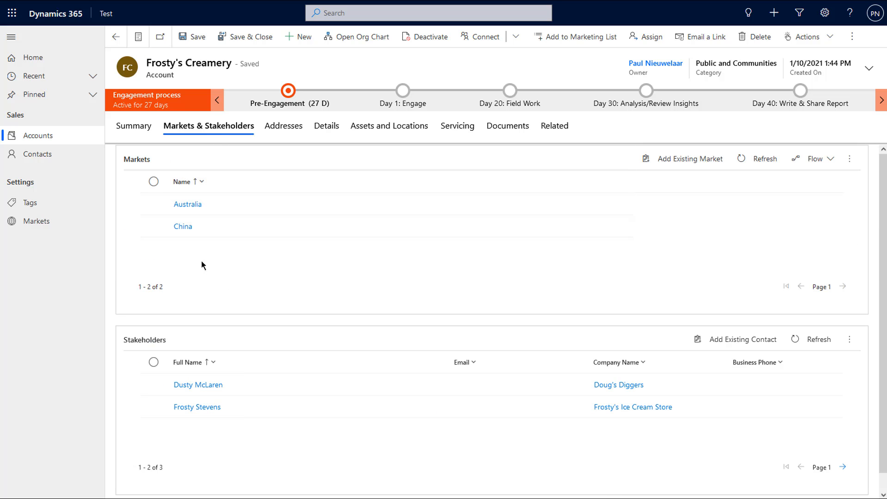
{"action": "mouse_move", "coordinate": [200, 256]}
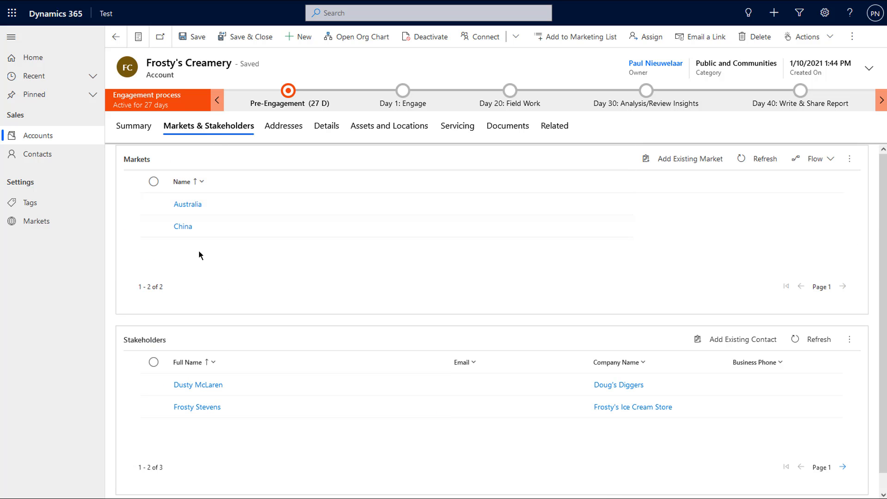
{"action": "left_click", "coordinate": [134, 126]}
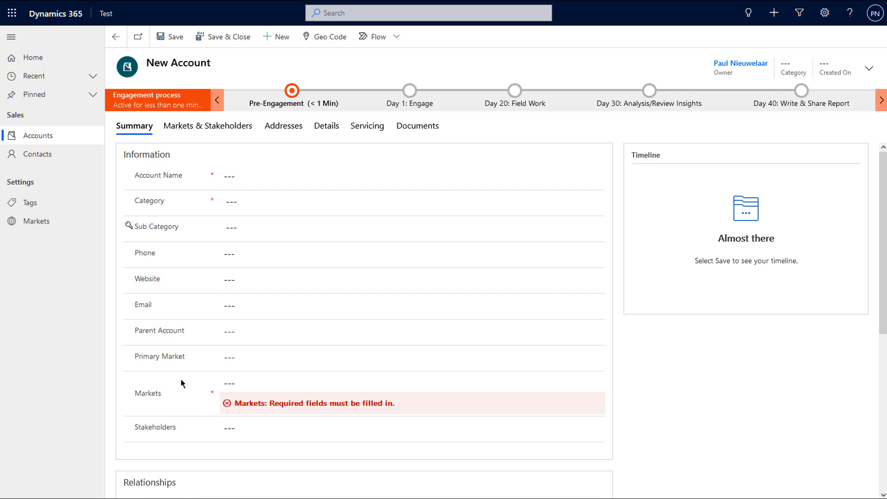
Name the new account 'test' and save it with markets Australia and Canada
{"action": "left_click", "coordinate": [396, 394]}
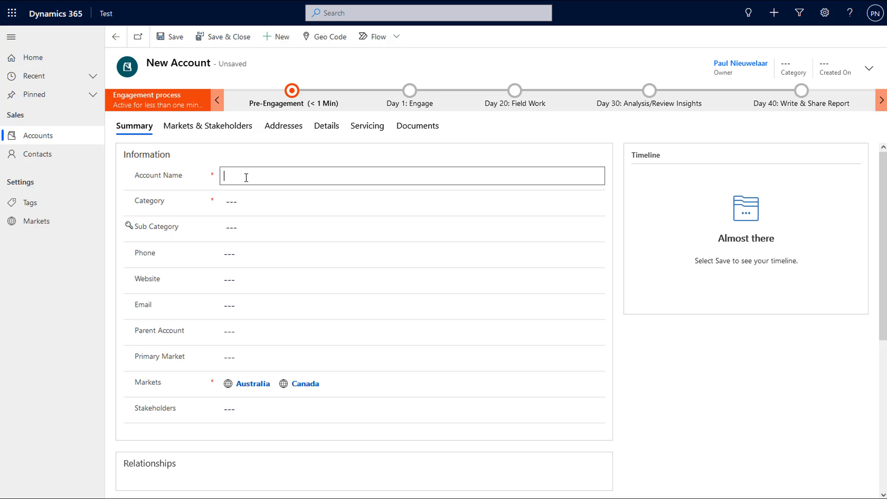
{"action": "type", "text": "test"}
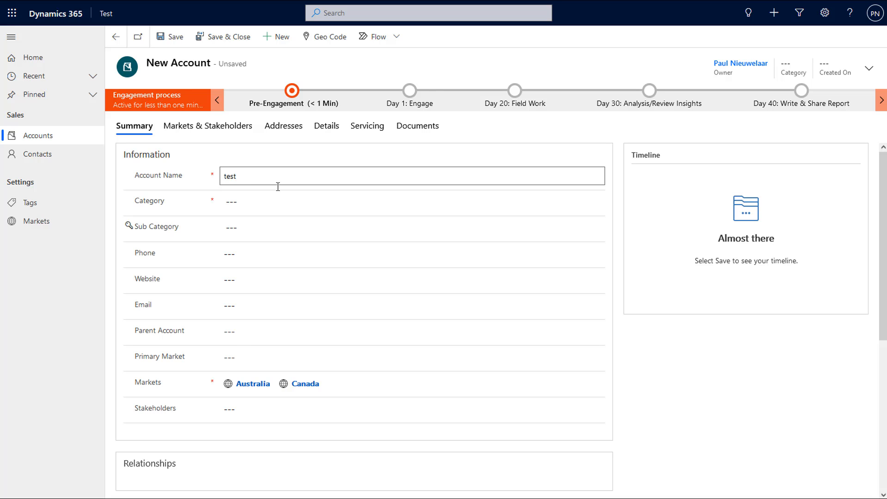
{"action": "left_click", "coordinate": [171, 36]}
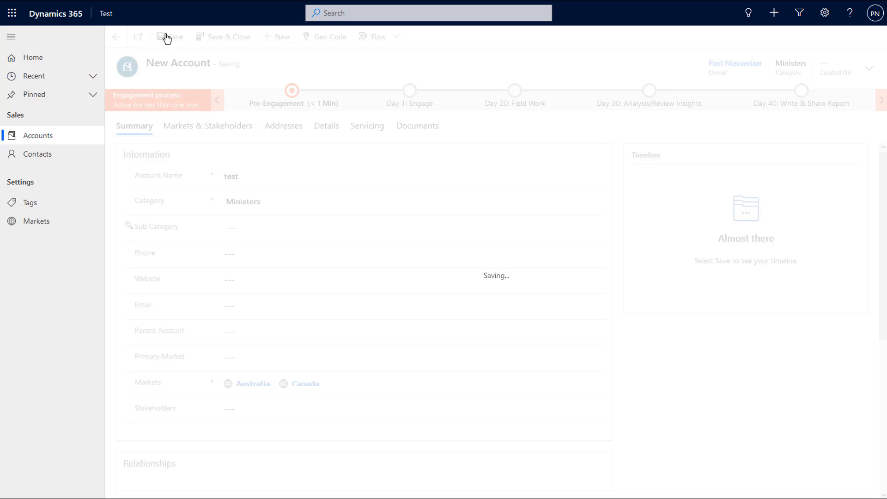
{"action": "mouse_move", "coordinate": [524, 311]}
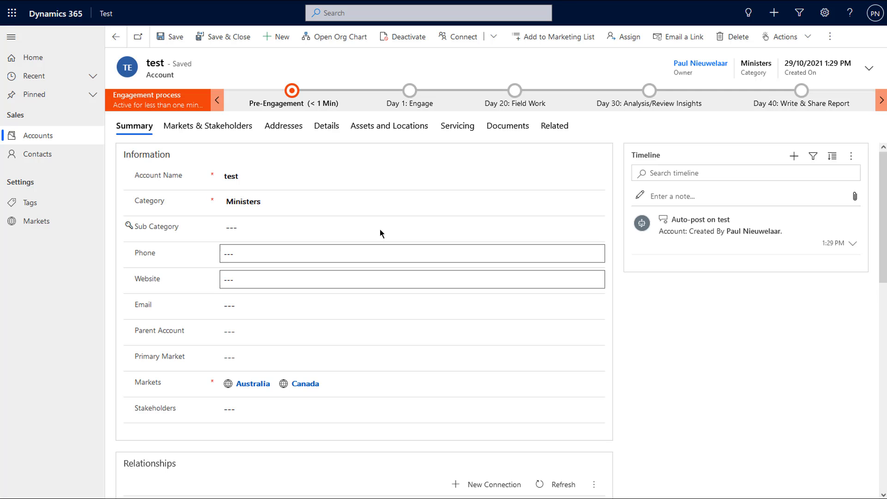
{"action": "left_click", "coordinate": [208, 126]}
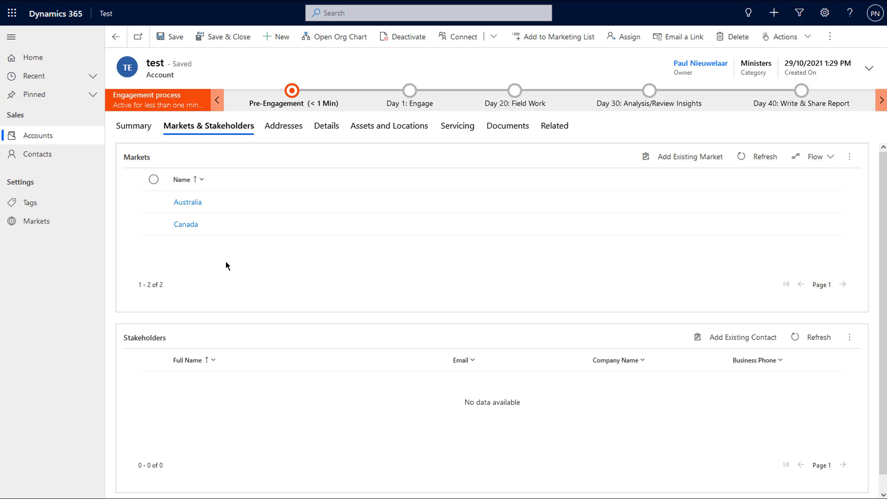
{"action": "mouse_move", "coordinate": [128, 126]}
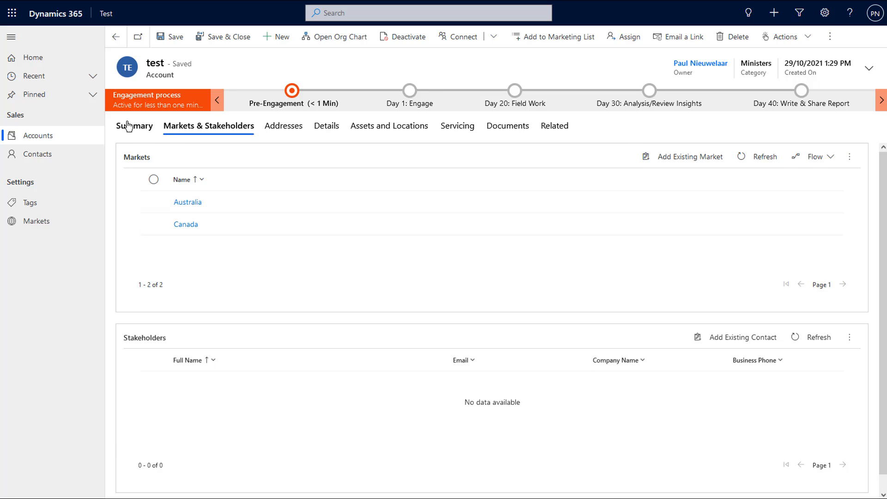
{"action": "left_click", "coordinate": [134, 125]}
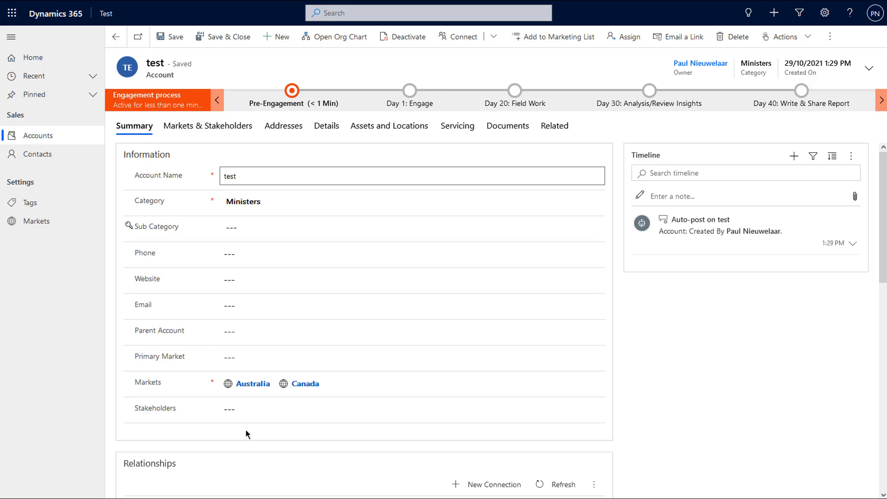
{"action": "mouse_move", "coordinate": [209, 388]}
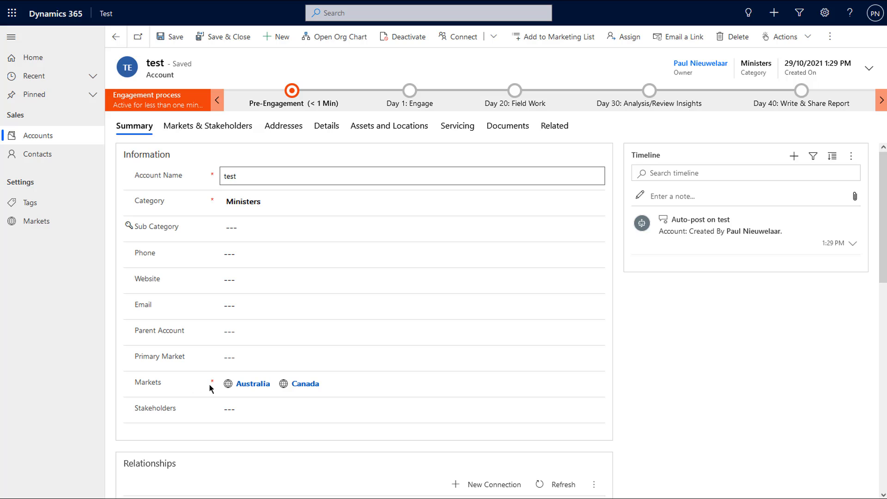
{"action": "mouse_move", "coordinate": [203, 390]}
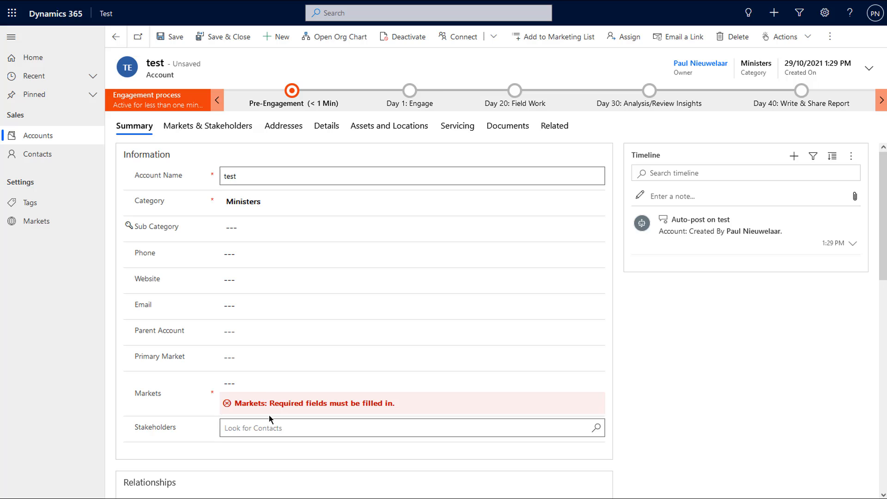
Clear the test account's markets, leaving it unsaved with the required Markets warning
{"action": "left_click", "coordinate": [397, 383]}
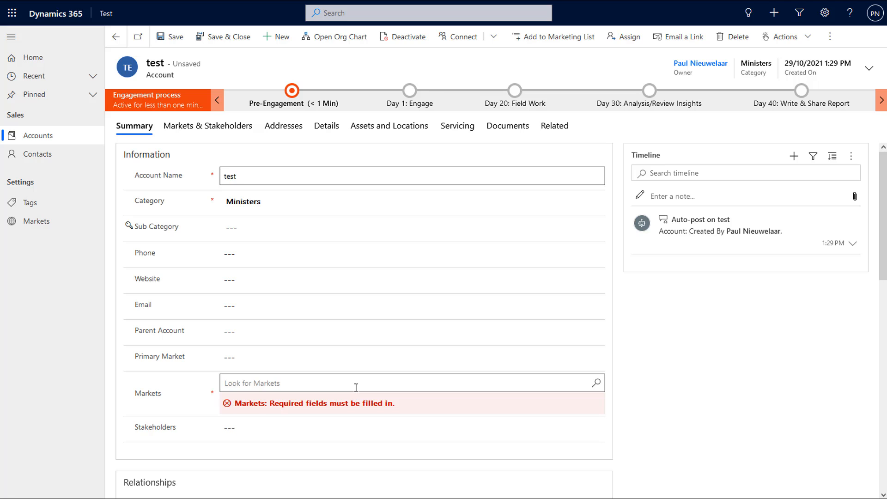
{"action": "left_click", "coordinate": [170, 36]}
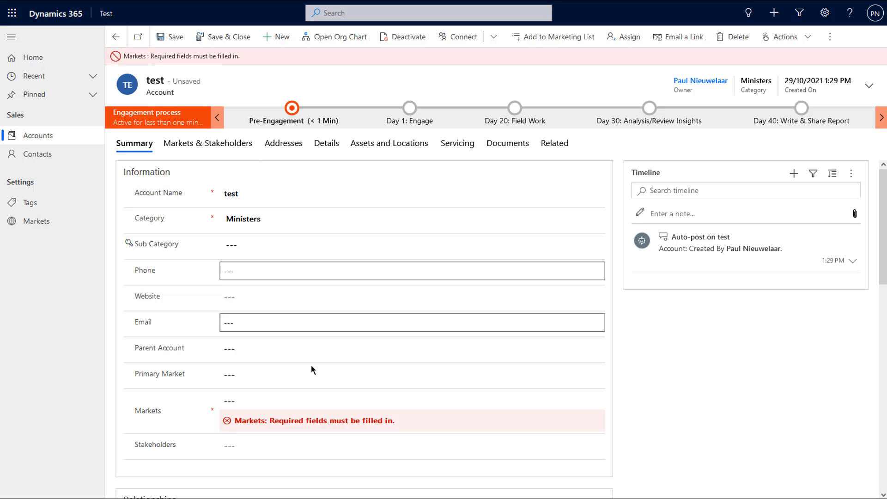
{"action": "scroll", "scroll_direction": "down", "scroll_amount": 3}
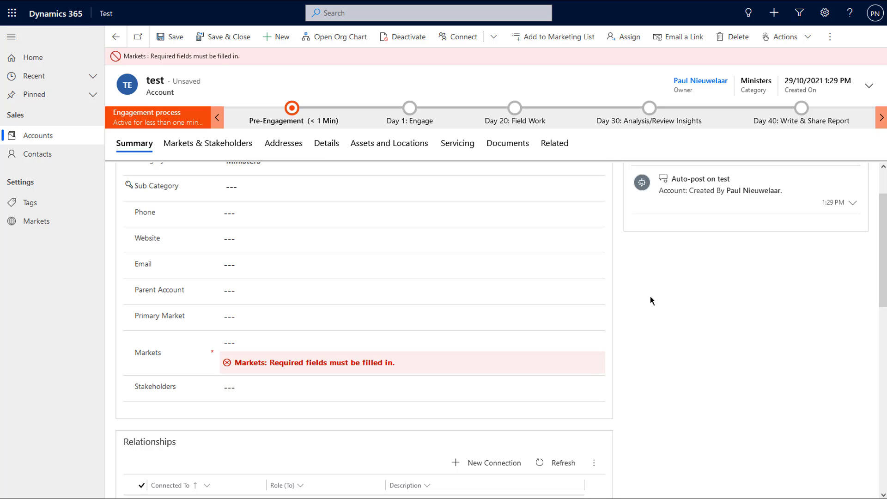
{"action": "left_click", "coordinate": [397, 387]}
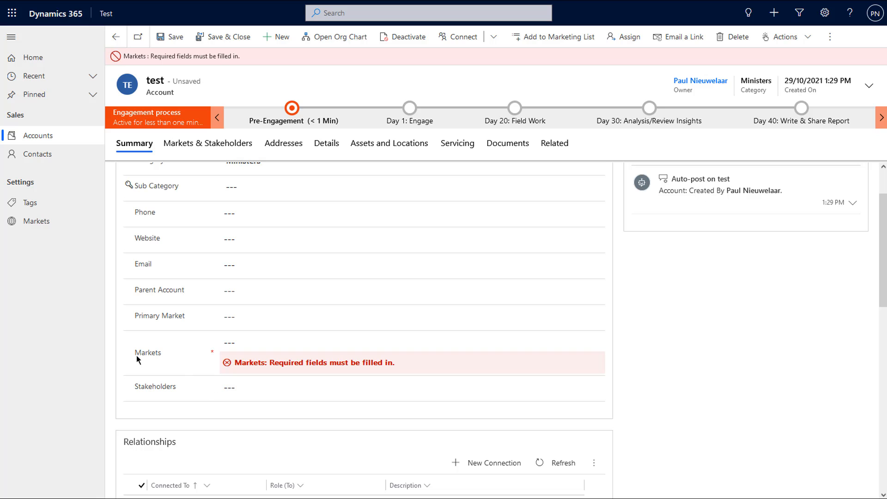
{"action": "mouse_move", "coordinate": [175, 392]}
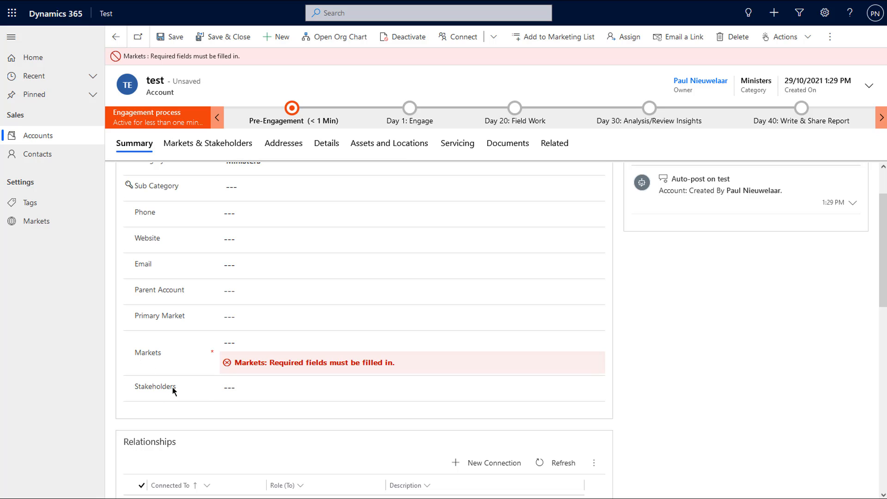
{"action": "mouse_move", "coordinate": [182, 376]}
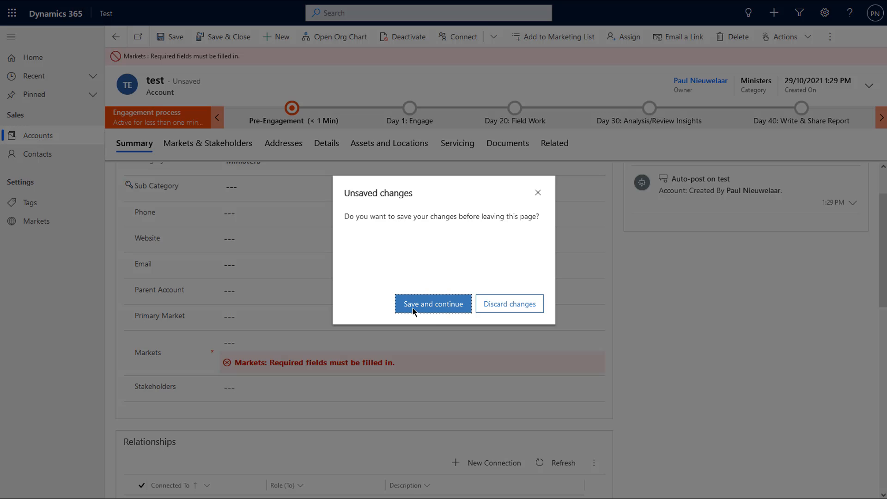
Save and continue to My Active Accounts, where test lists Australia, Canada
{"action": "left_click", "coordinate": [509, 304]}
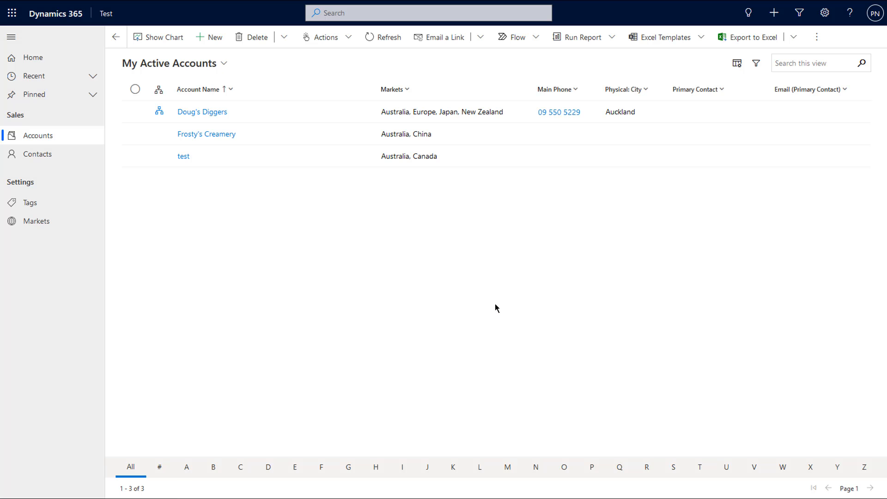
{"action": "mouse_move", "coordinate": [394, 123]}
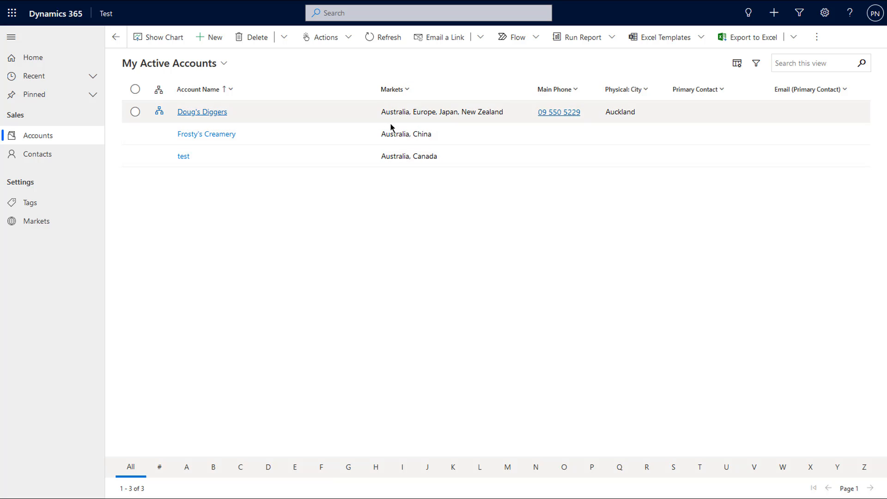
{"action": "mouse_move", "coordinate": [390, 165]}
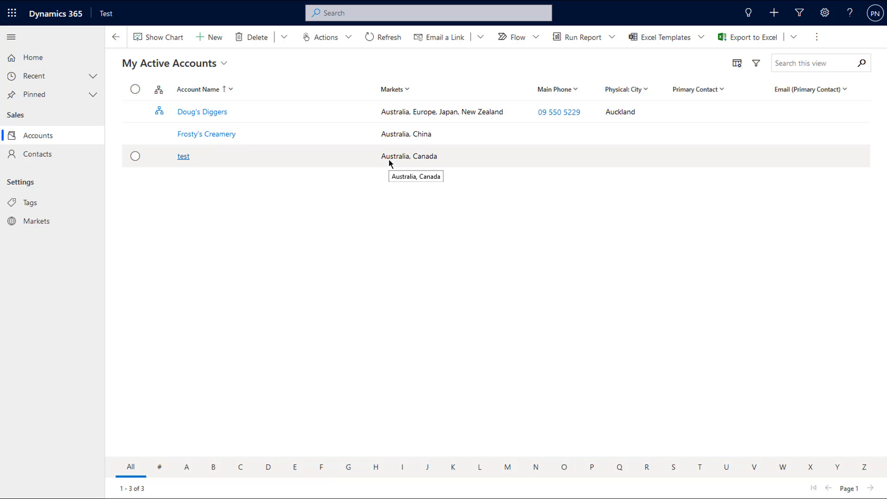
{"action": "mouse_move", "coordinate": [382, 108]}
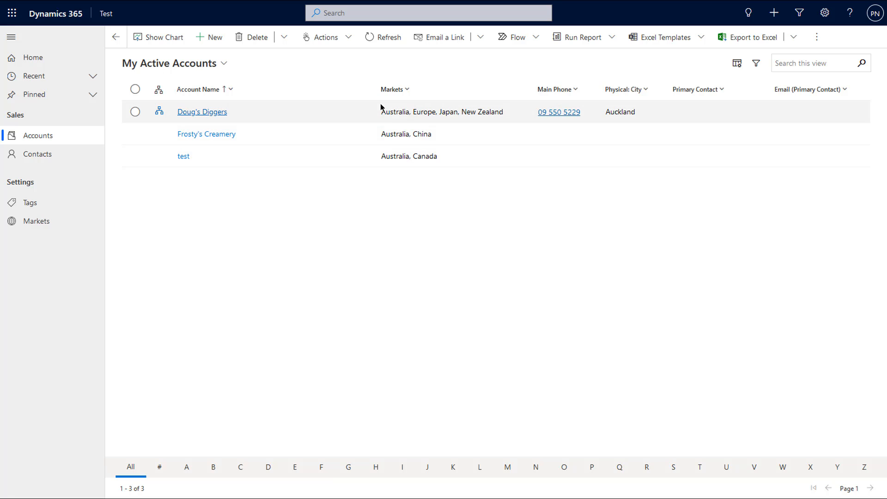
{"action": "mouse_move", "coordinate": [483, 195]}
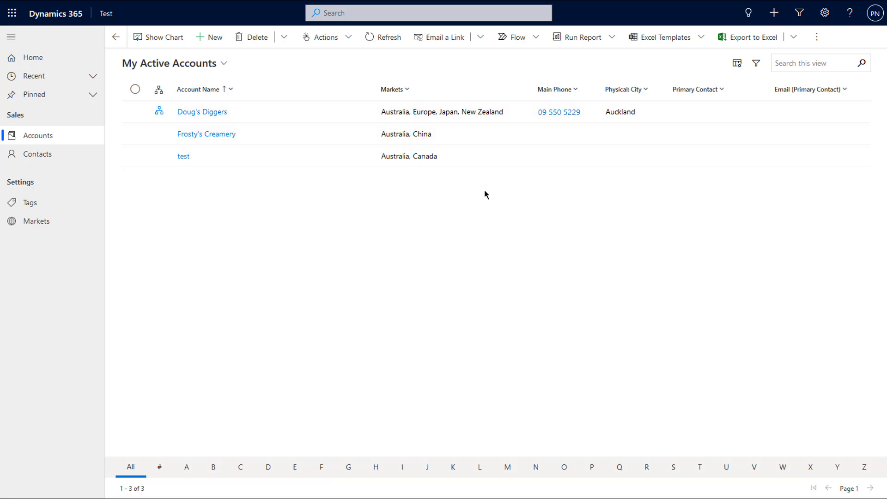
Open the Frosty's Creamery account record from the accounts view
{"action": "left_click", "coordinate": [136, 134]}
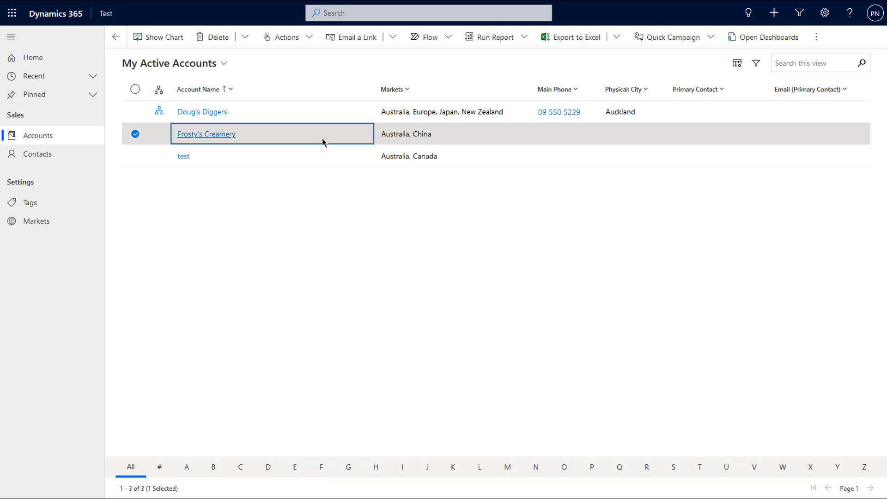
{"action": "left_click", "coordinate": [206, 134]}
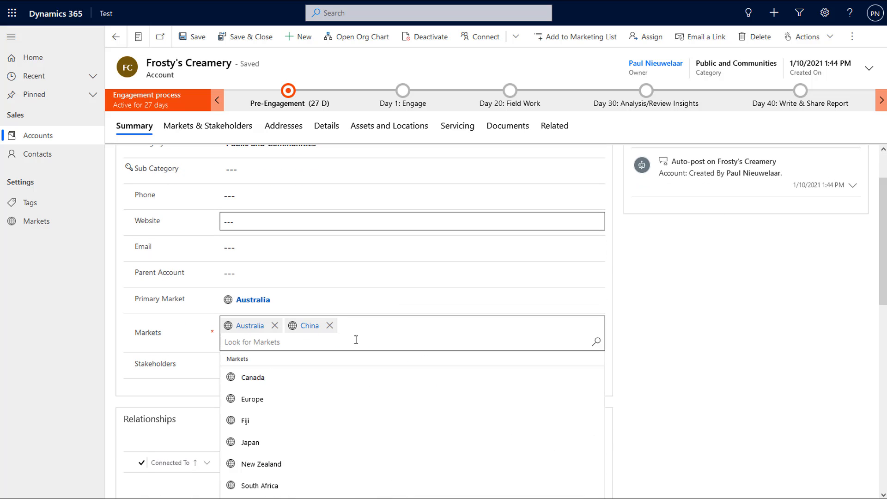
{"action": "mouse_move", "coordinate": [204, 389]}
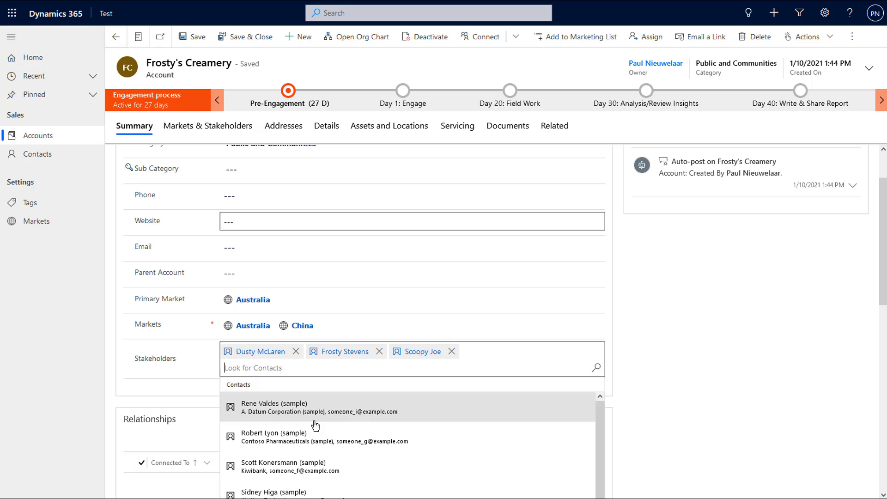
{"action": "mouse_move", "coordinate": [395, 418]}
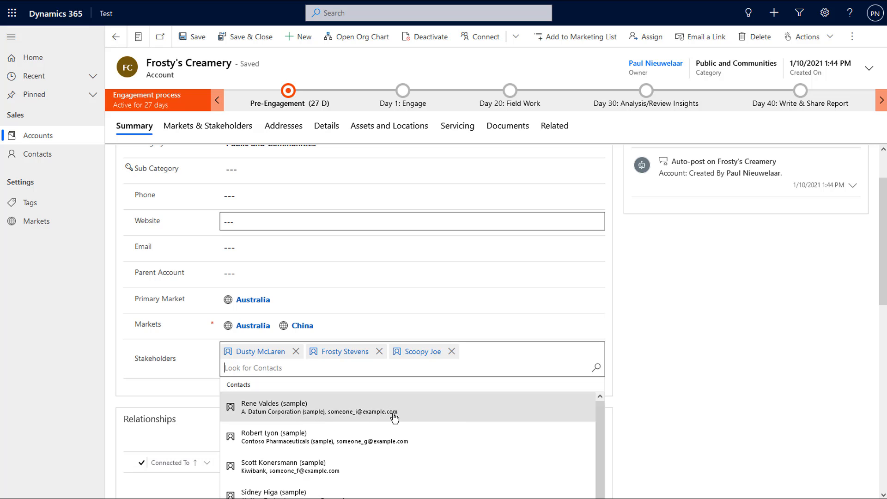
{"action": "mouse_move", "coordinate": [277, 417]}
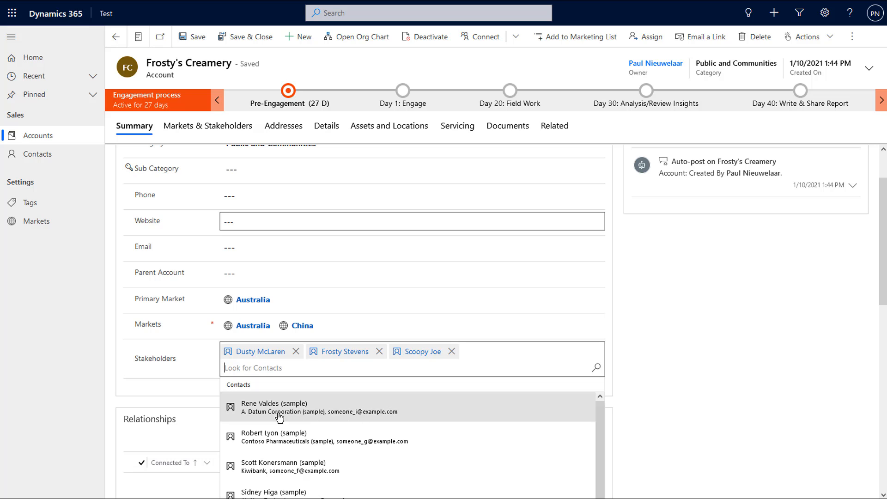
{"action": "mouse_move", "coordinate": [376, 418]}
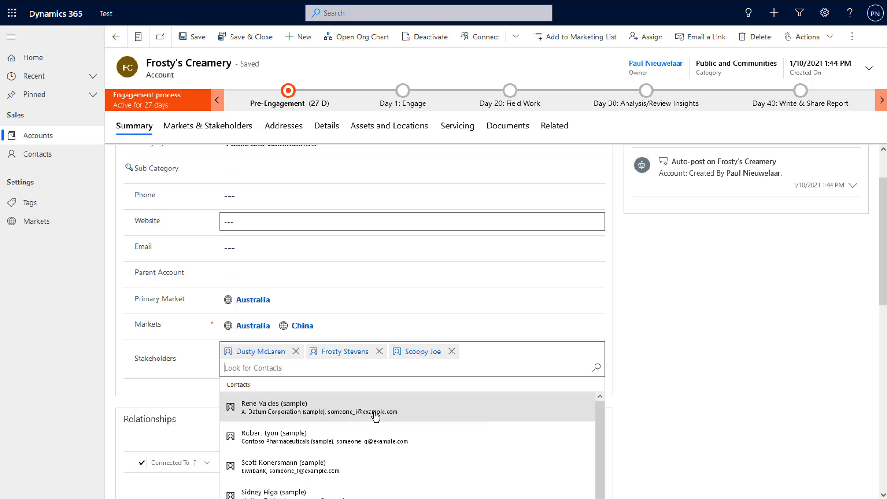
{"action": "mouse_move", "coordinate": [397, 412]}
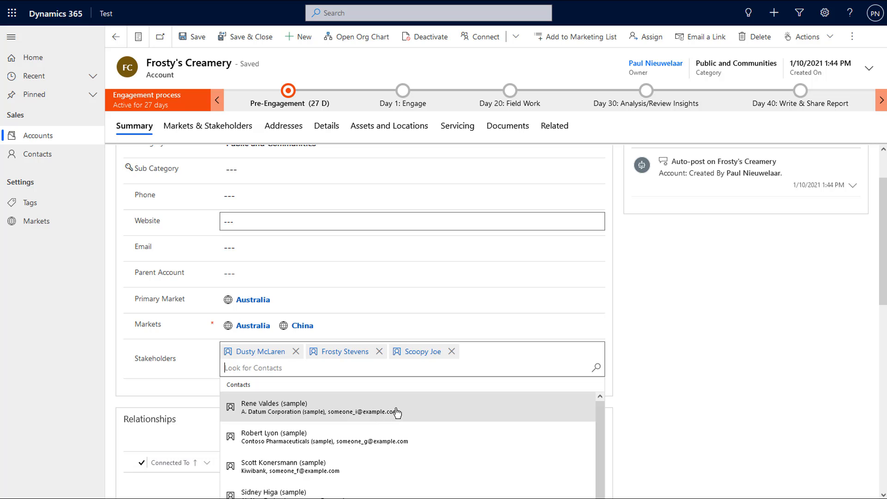
{"action": "mouse_move", "coordinate": [392, 409]}
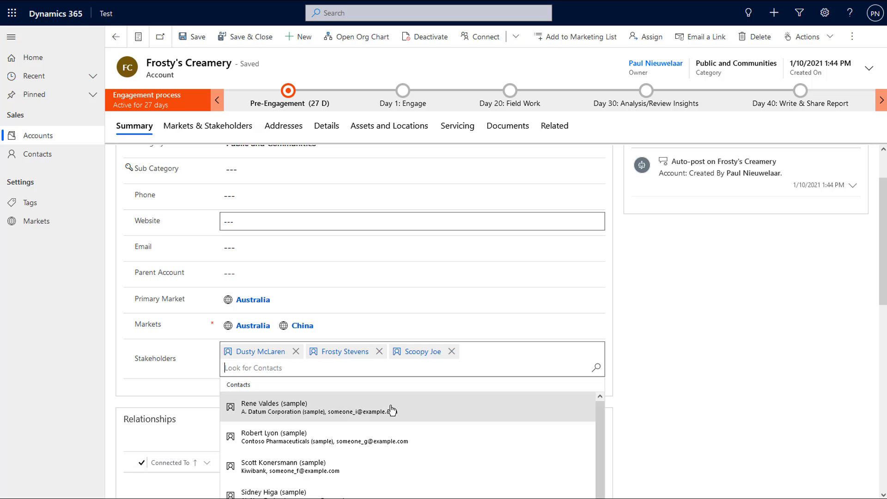
{"action": "mouse_move", "coordinate": [398, 389]}
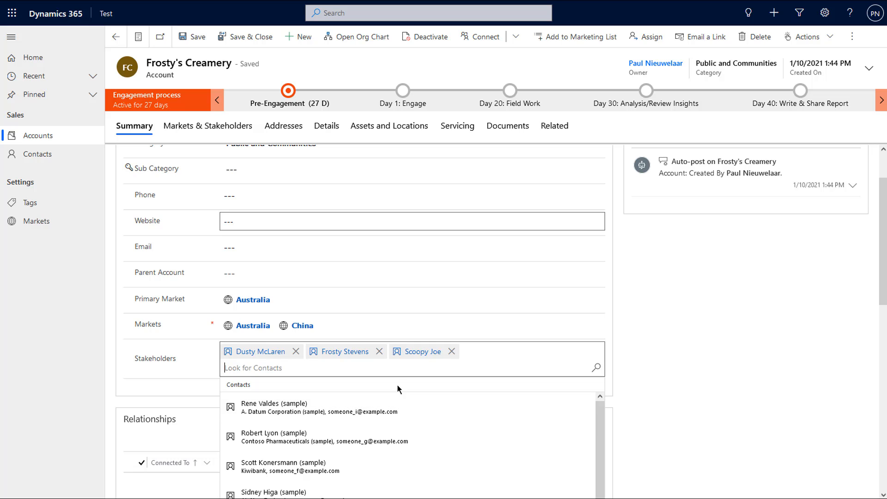
{"action": "mouse_move", "coordinate": [405, 382]}
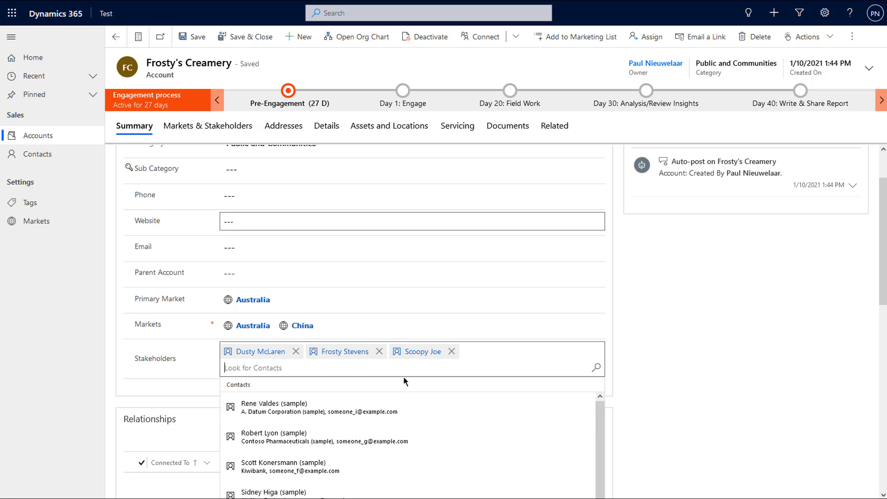
{"action": "mouse_move", "coordinate": [417, 365]}
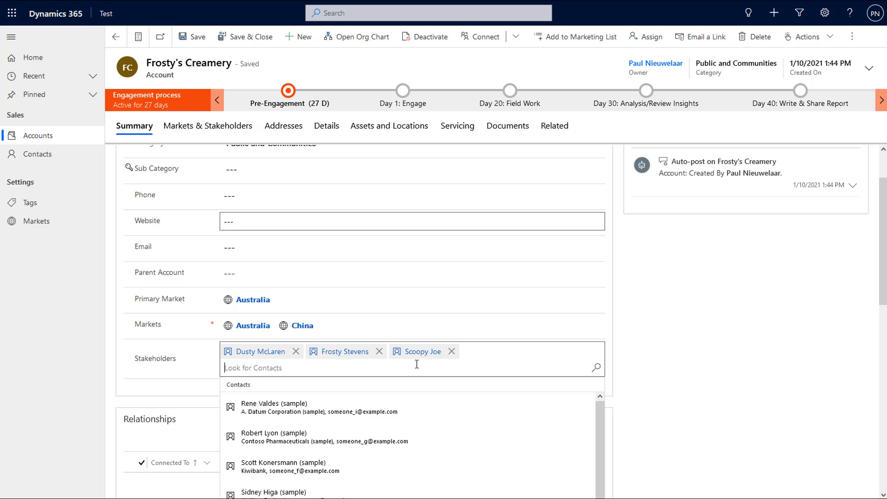
{"action": "mouse_move", "coordinate": [427, 369]}
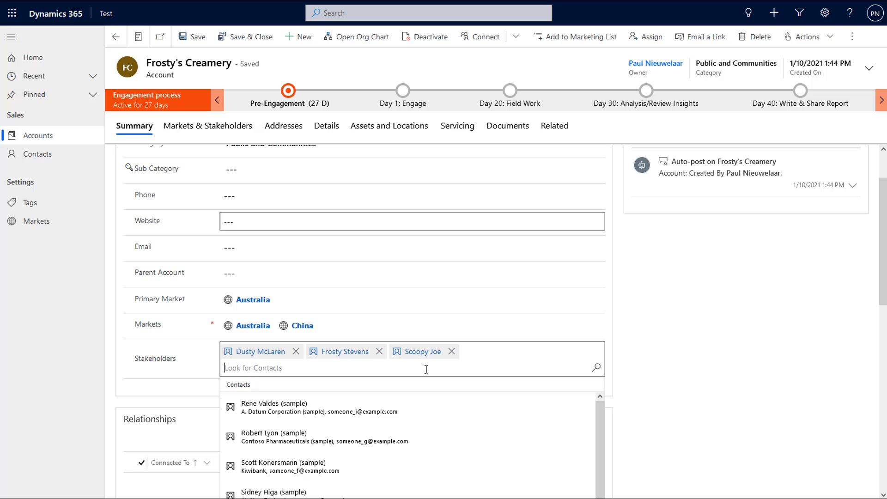
{"action": "mouse_move", "coordinate": [463, 437]}
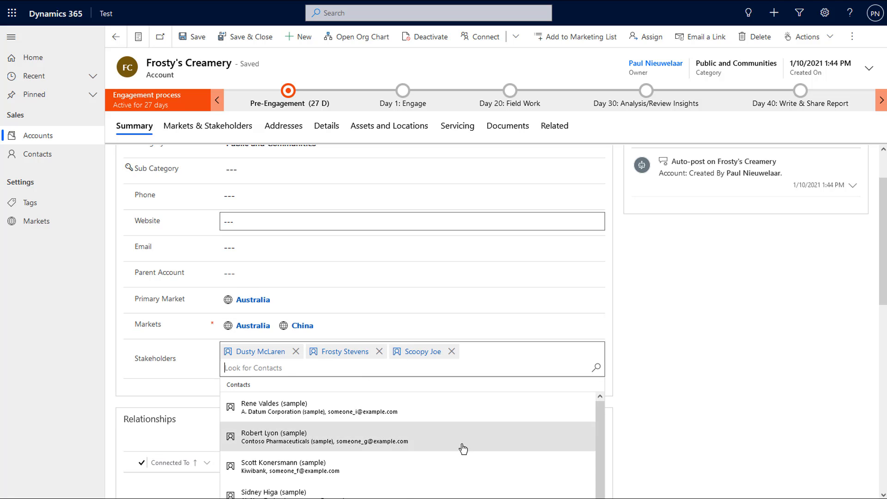